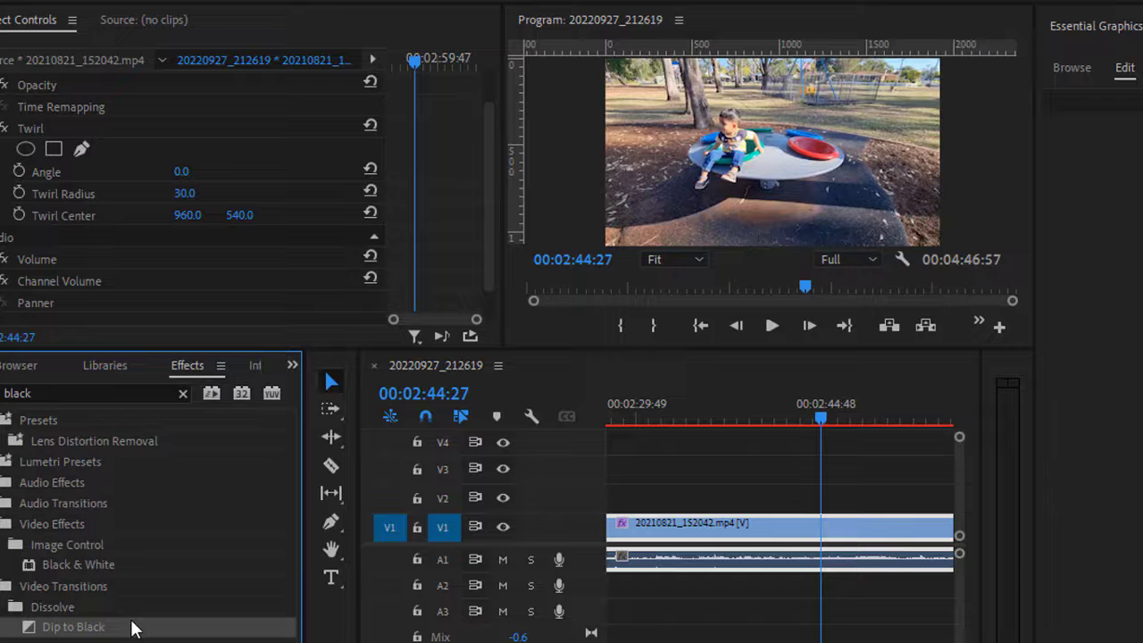
{"action": "mouse_move", "coordinate": [31, 630]}
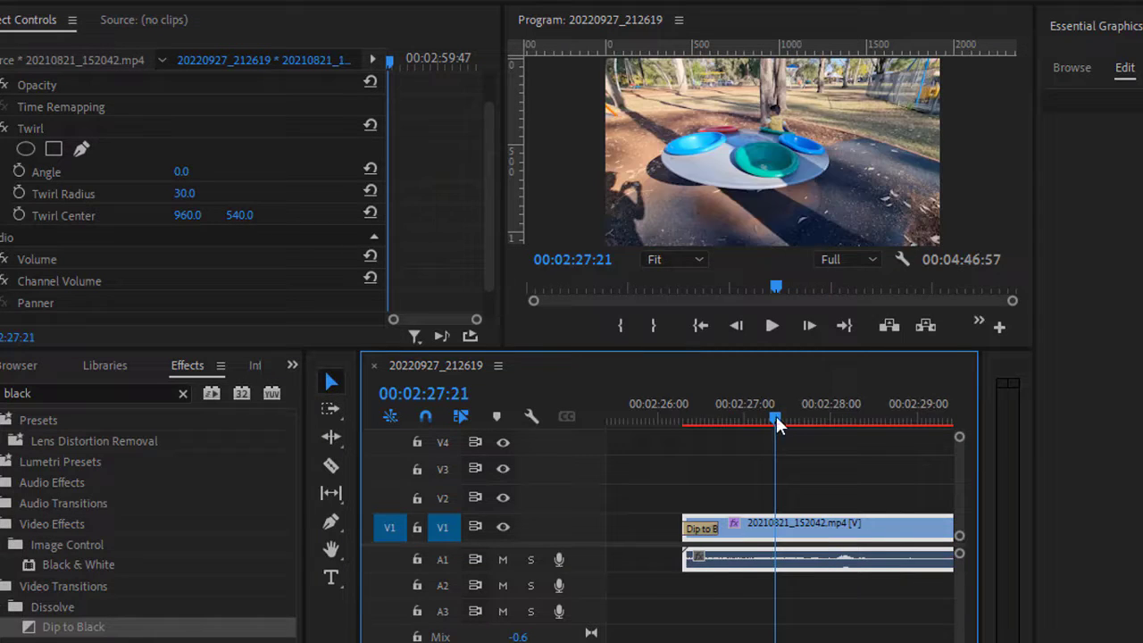
{"action": "left_click", "coordinate": [683, 418]}
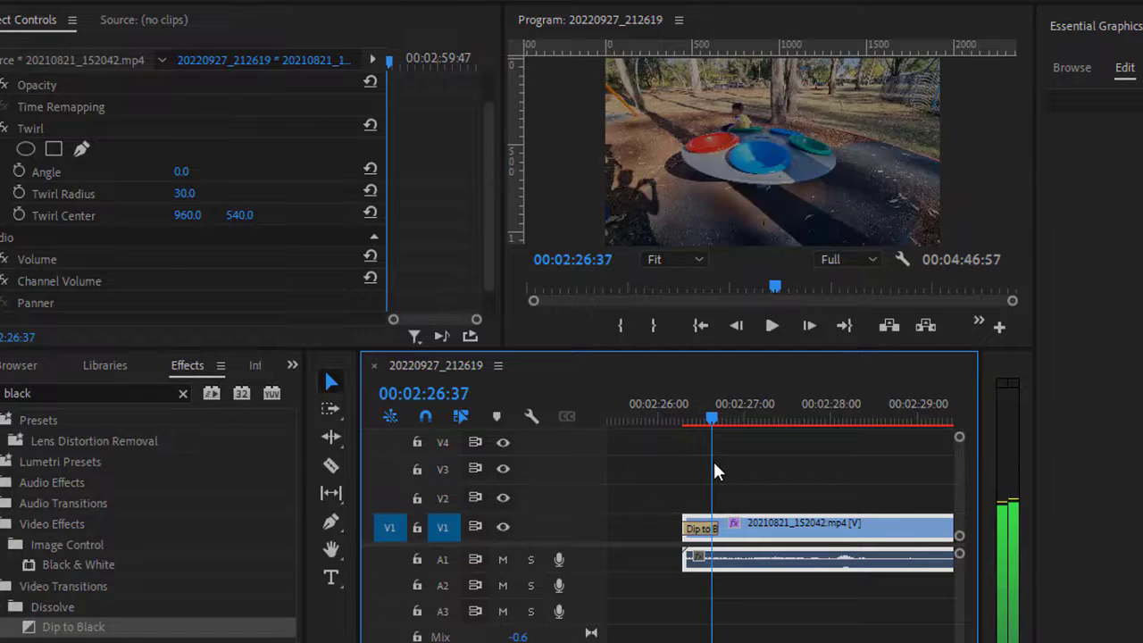
{"action": "left_click", "coordinate": [720, 418]}
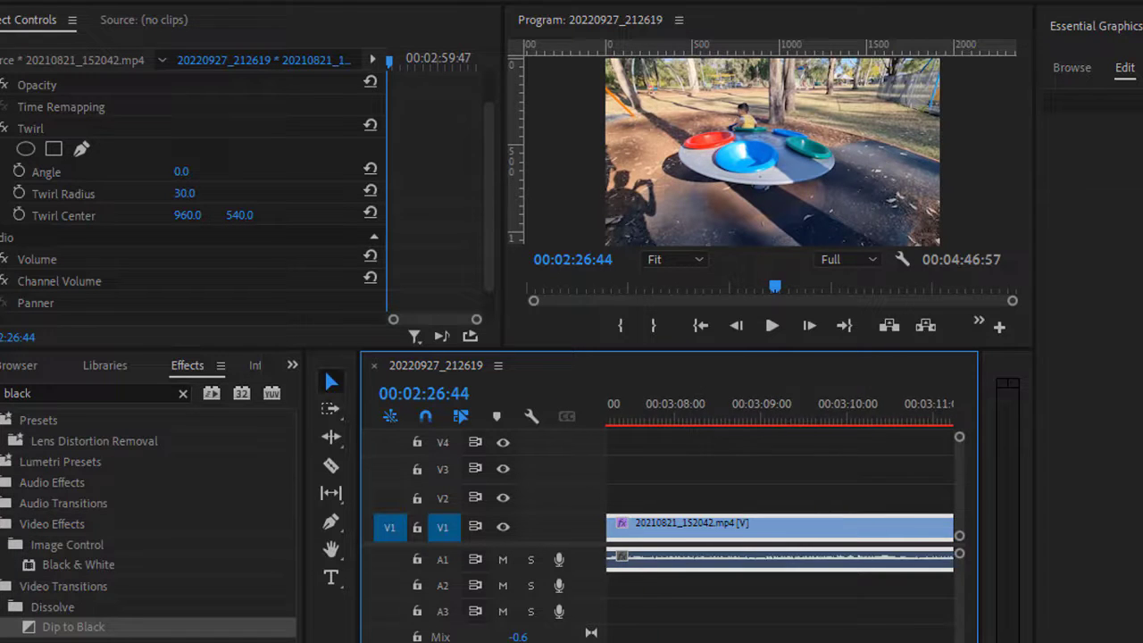
Place Dip to Black on the clip's end and preview the fade-out from the ruler
{"action": "scroll", "scroll_direction": "right", "scroll_amount": 3}
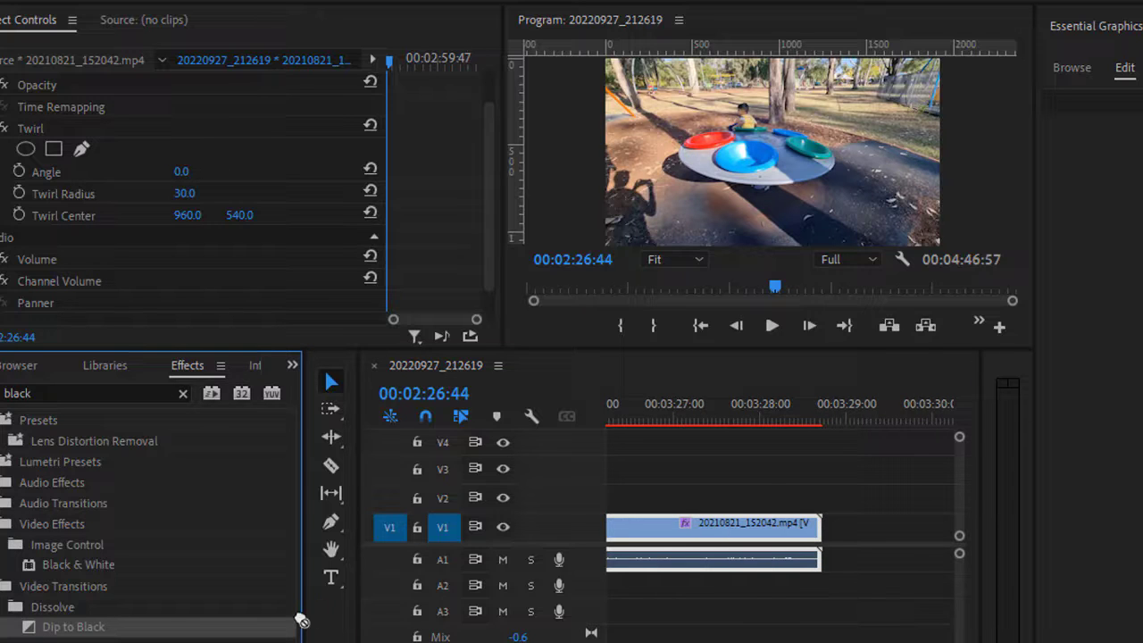
{"action": "left_click_drag", "start_coordinate": [73, 625], "coordinate": [808, 529]}
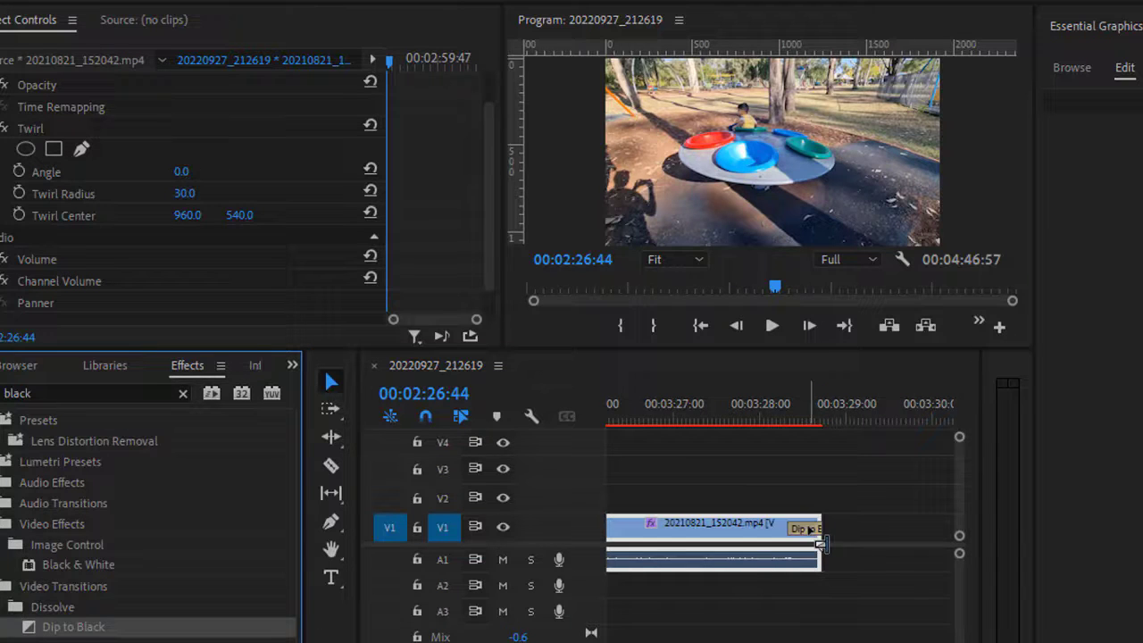
{"action": "left_click", "coordinate": [786, 417]}
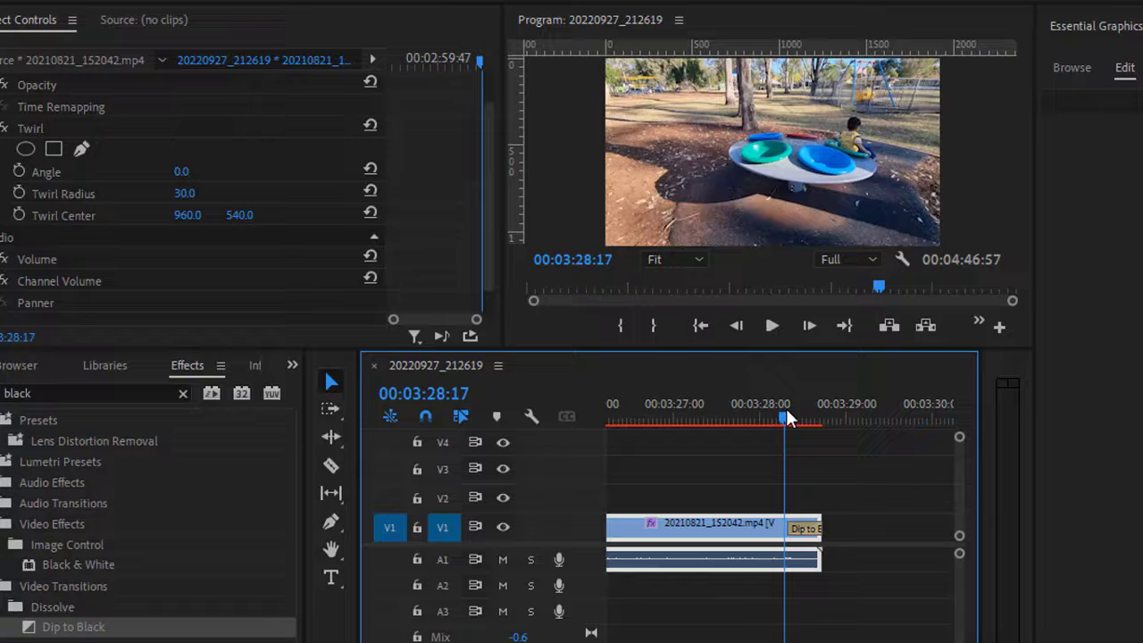